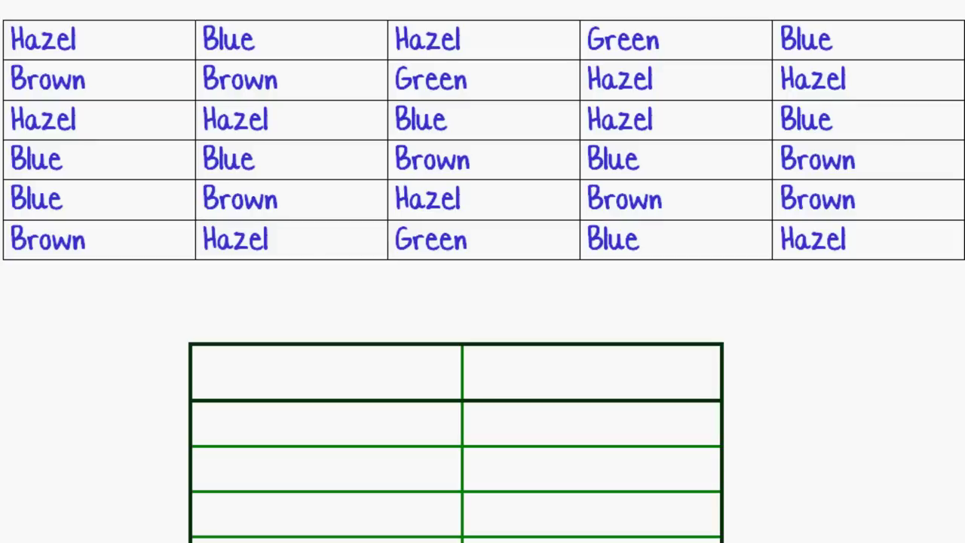
- Handwrite the headers 'Eye Colour' and 'Freq' in the green table's top cells
scroll("down", 3)
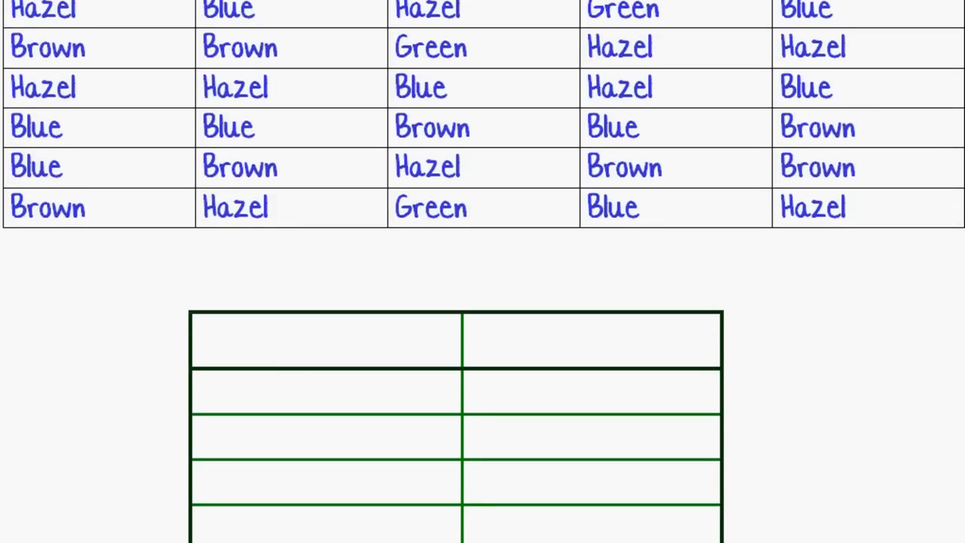
scroll("down", 3)
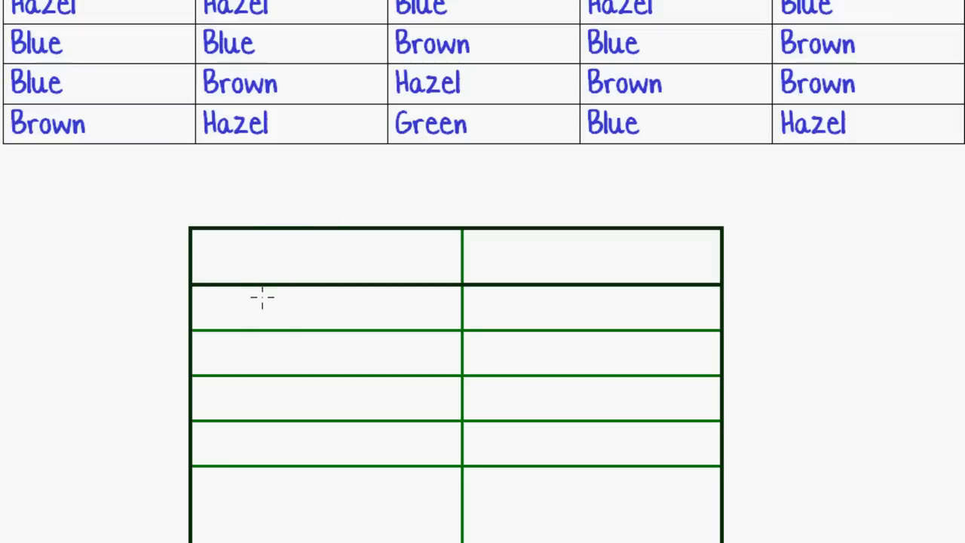
type("C")
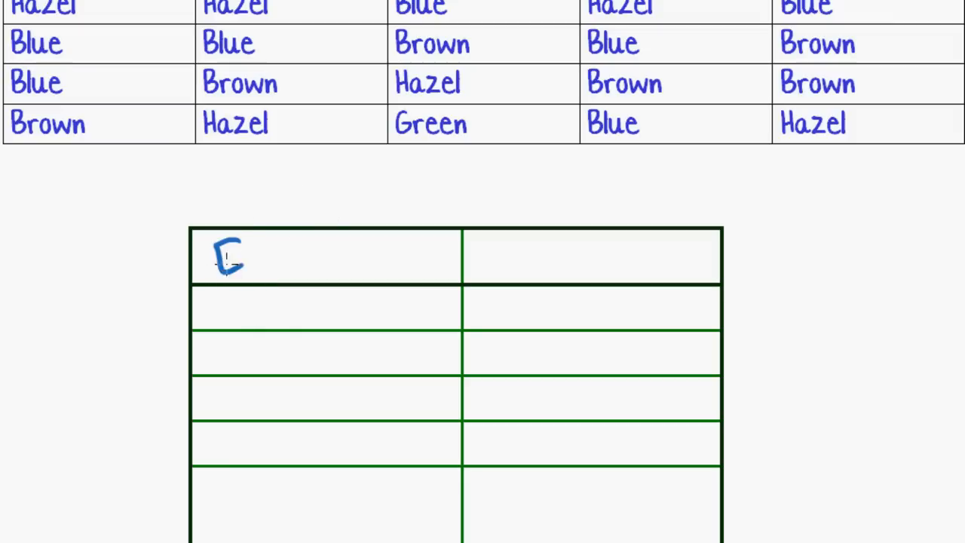
type("Eye Col")
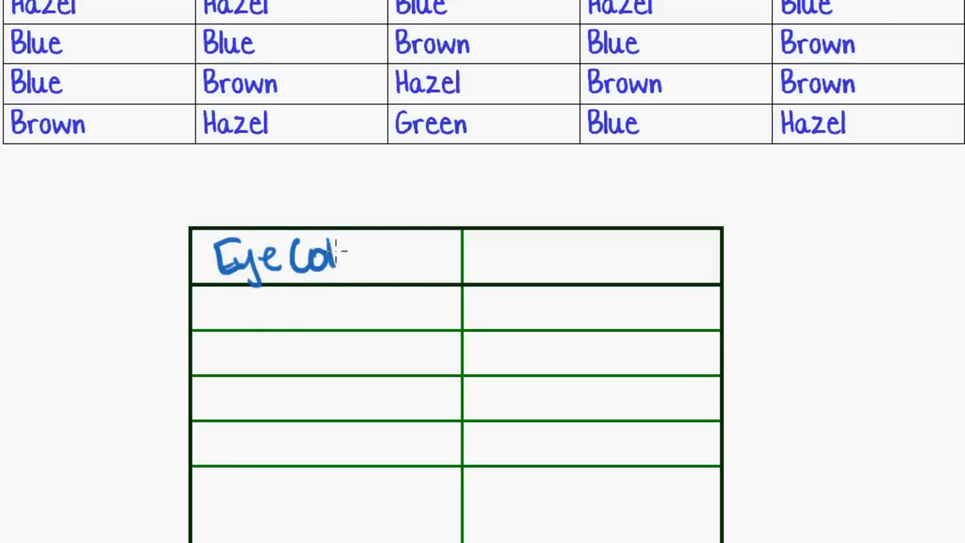
type("our")
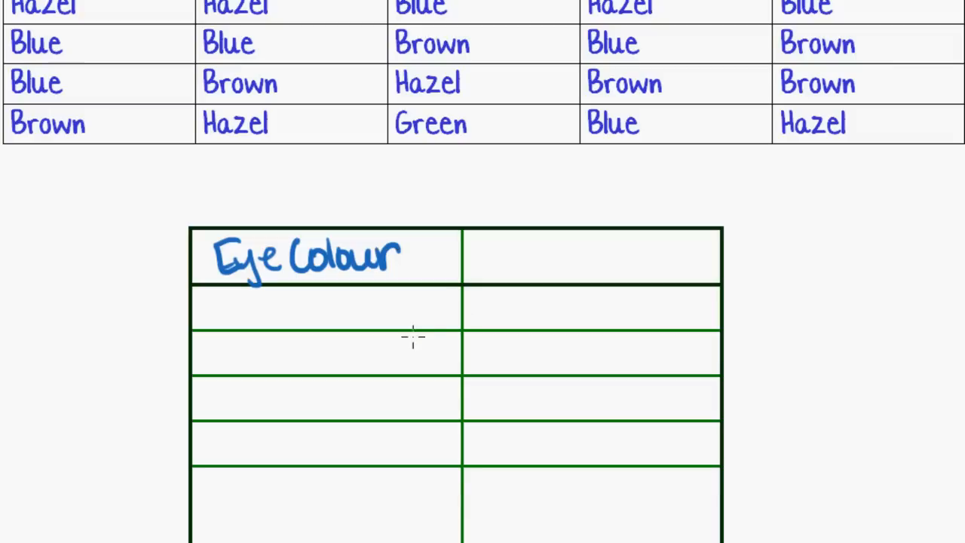
mouse_move(478, 239)
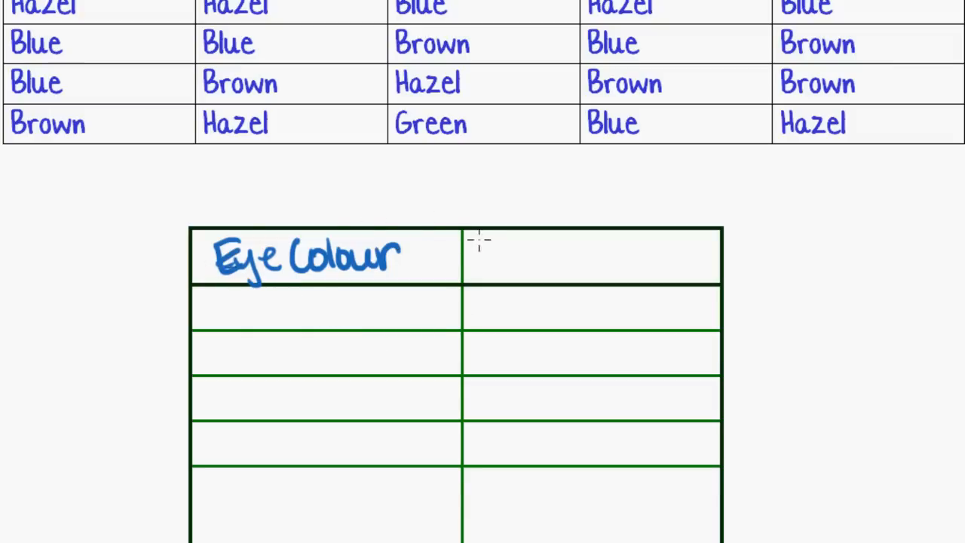
type("Fre")
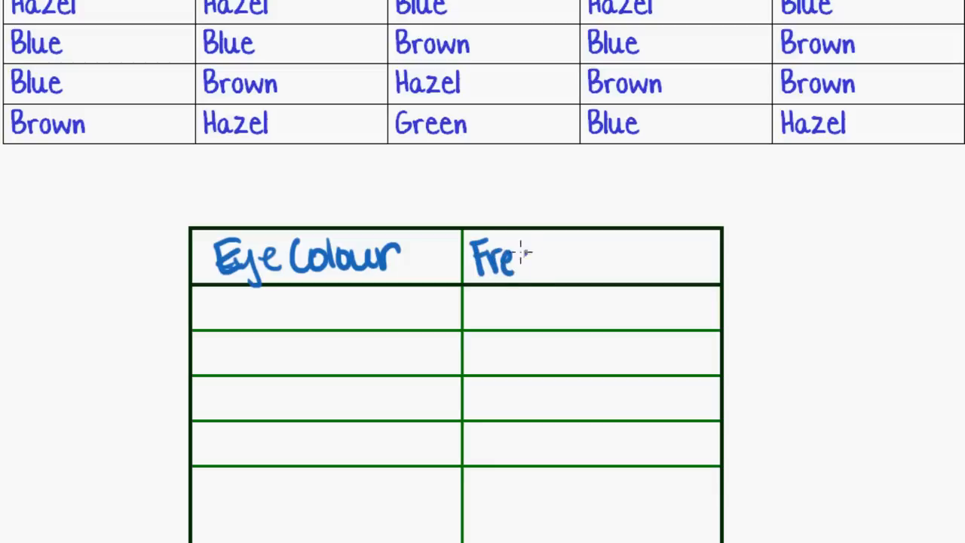
type("q")
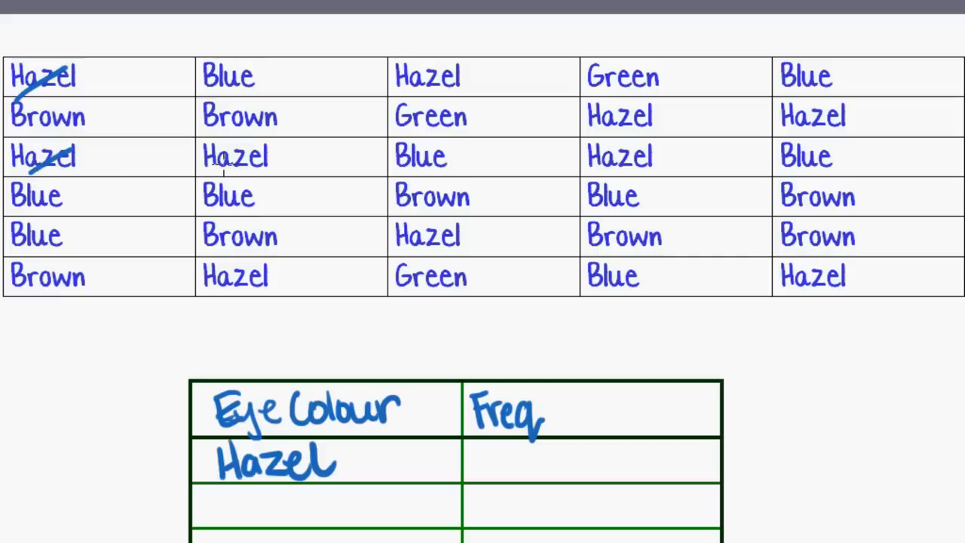
- Strike through the Hazel entries and write 10 as Hazel's frequency
left_click_drag(211, 173, 267, 140)
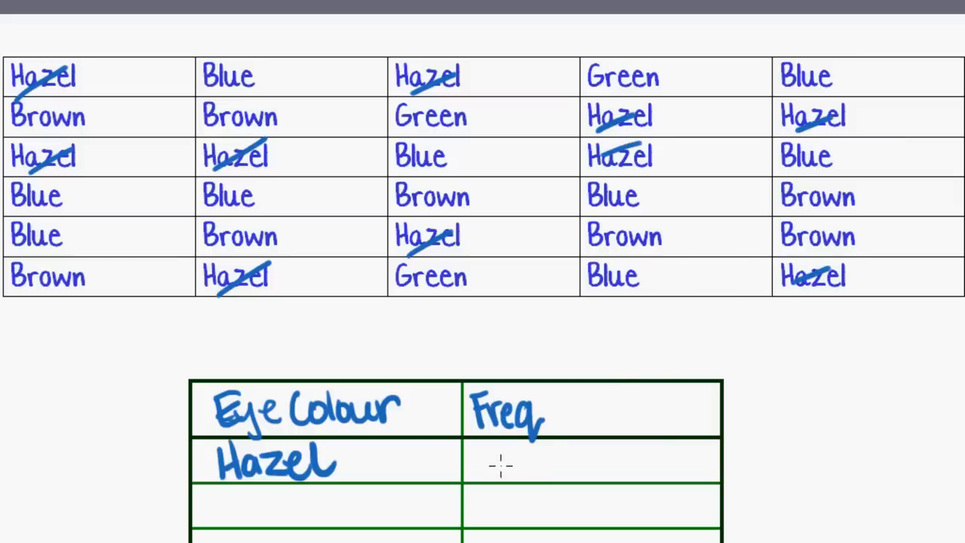
type("10")
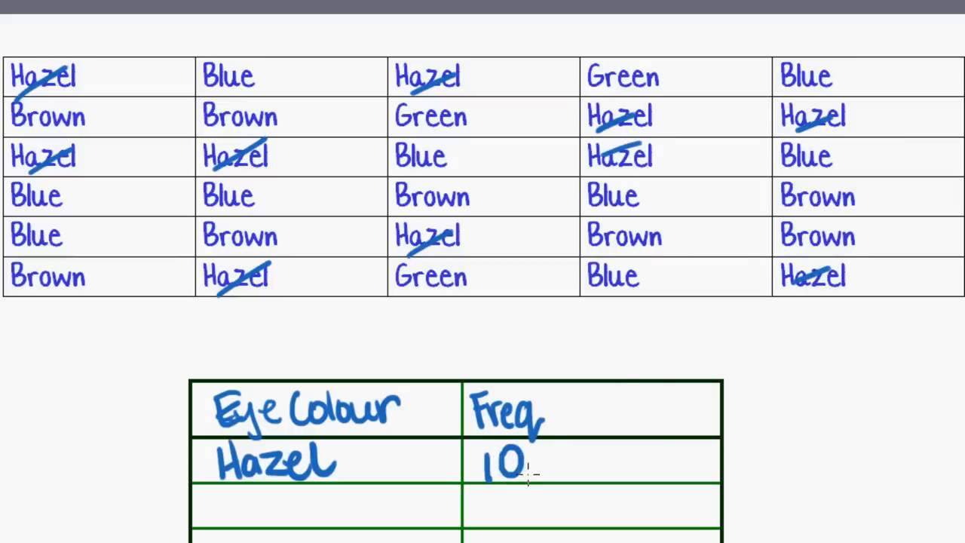
mouse_move(347, 464)
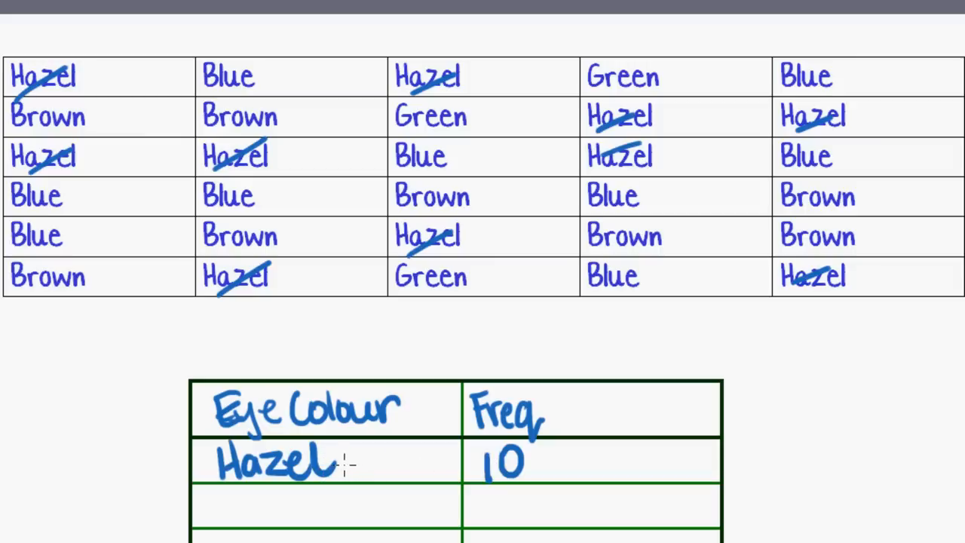
mouse_move(362, 475)
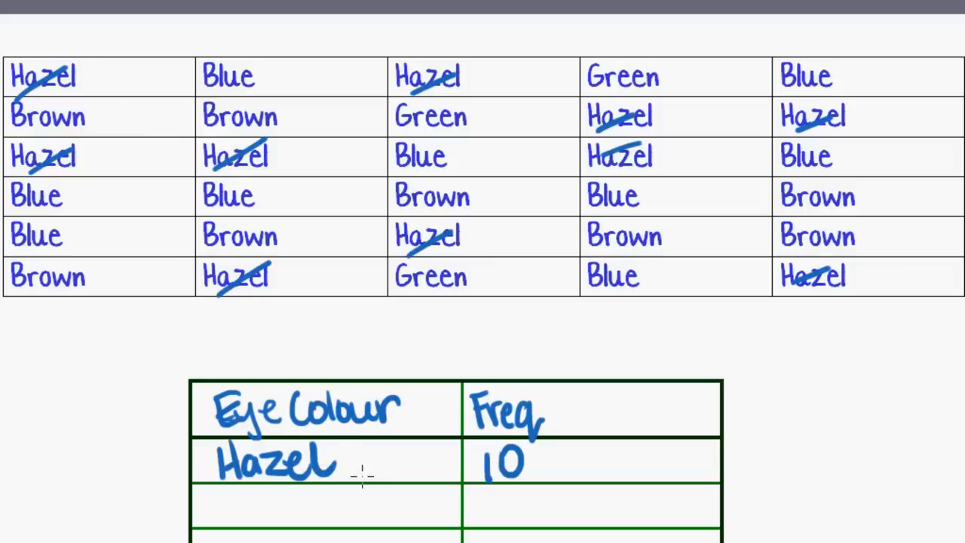
mouse_move(484, 460)
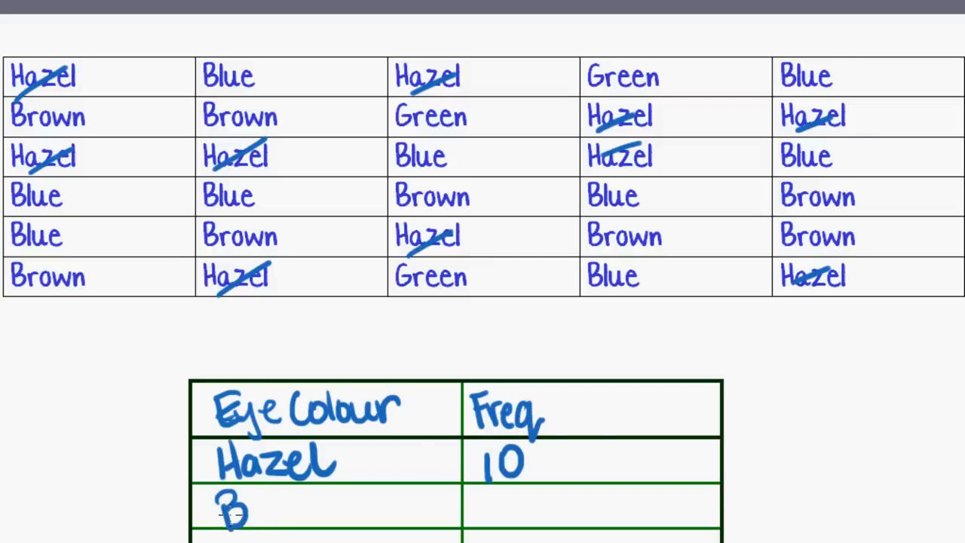
- Handwrite 'Brown' in the table's second row
type("Brown")
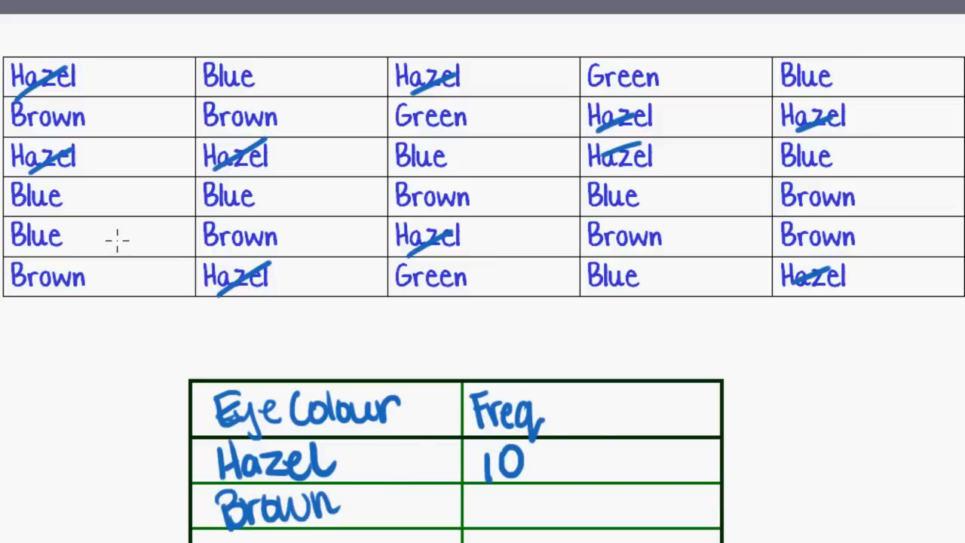
mouse_move(30, 136)
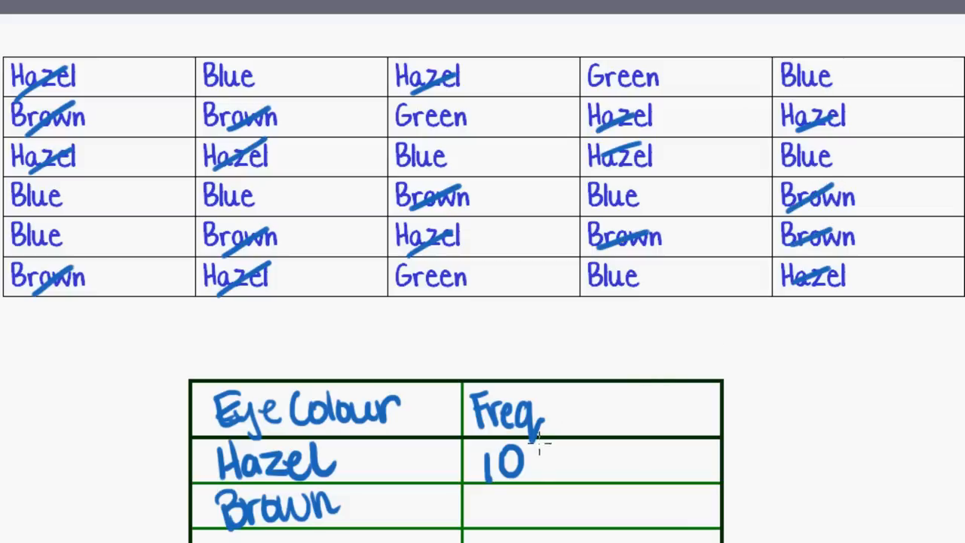
- Write 8 as Brown's frequency and label the third row 'Blue'
type("8")
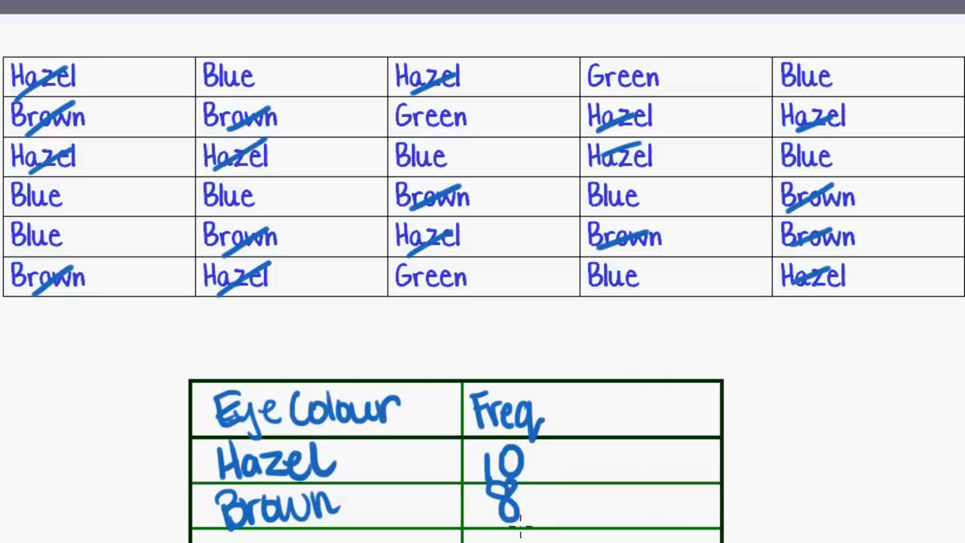
scroll("down", 3)
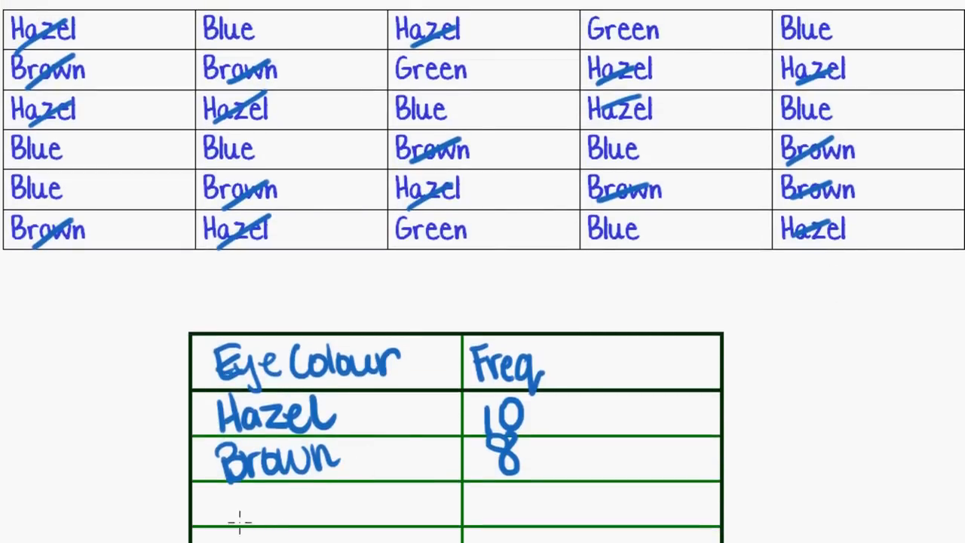
type("Blue")
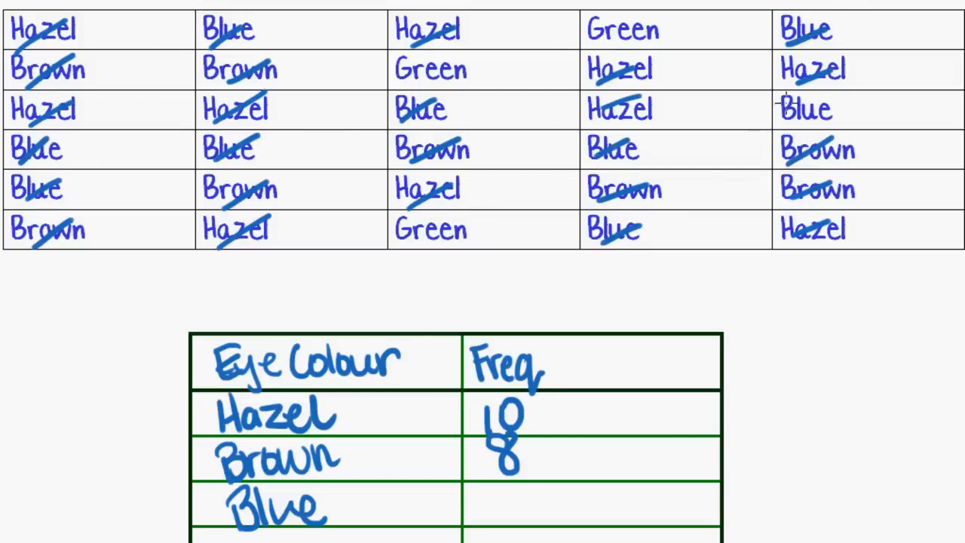
- Write 9 in the Freq column beside Blue
type("0")
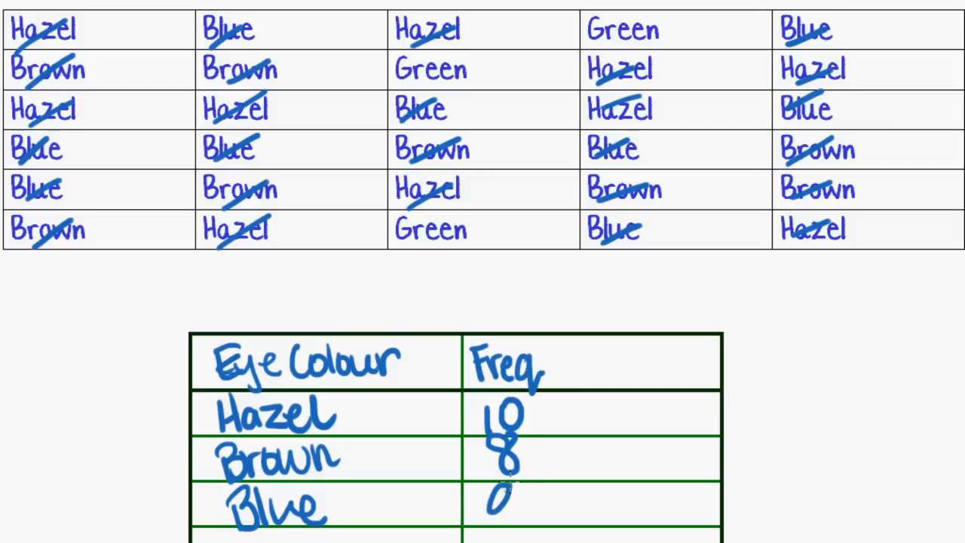
type("9")
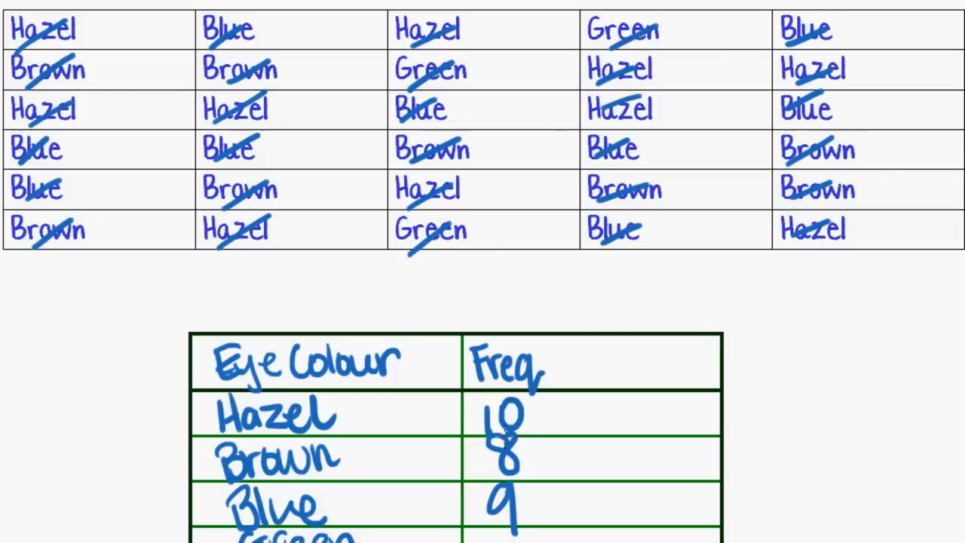
mouse_move(832, 284)
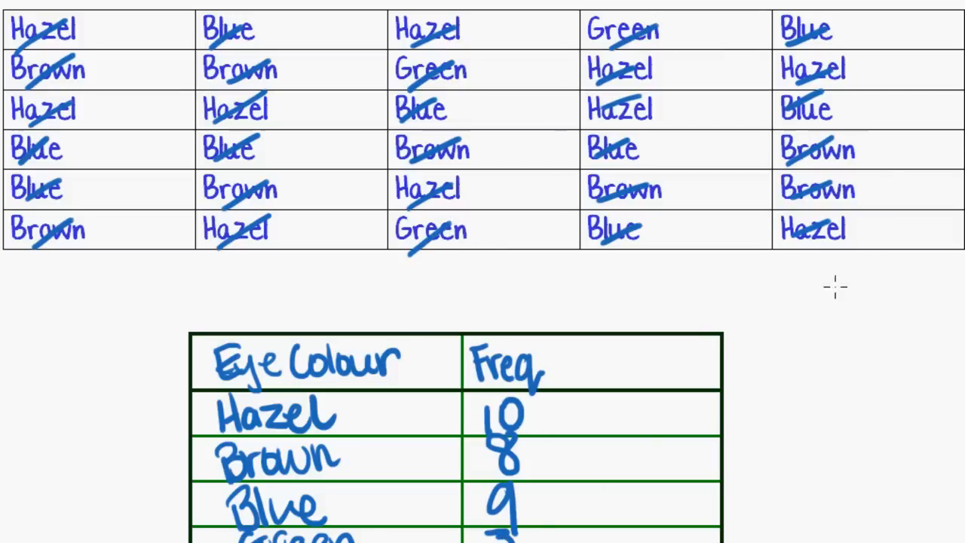
- Label the bottom table row 'Total'
scroll("down", 3)
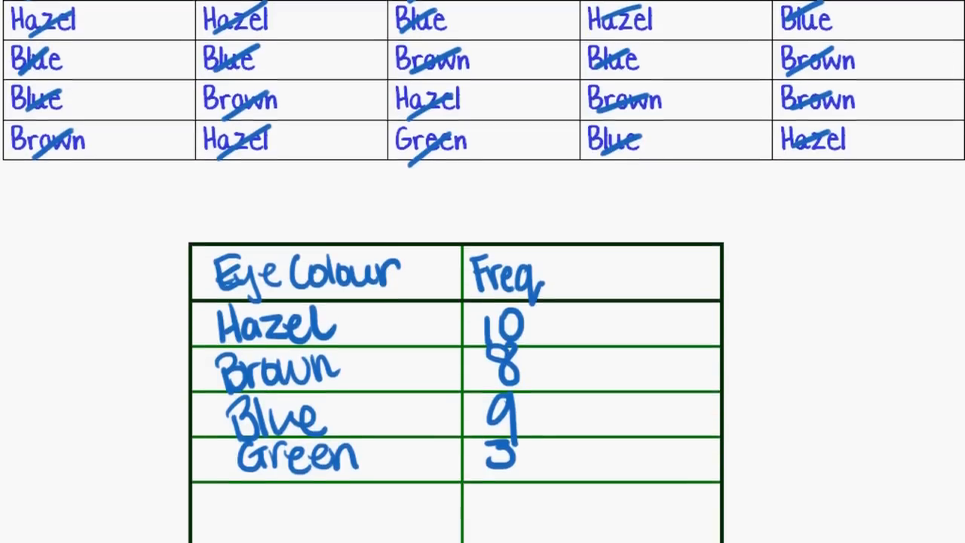
scroll("down", 3)
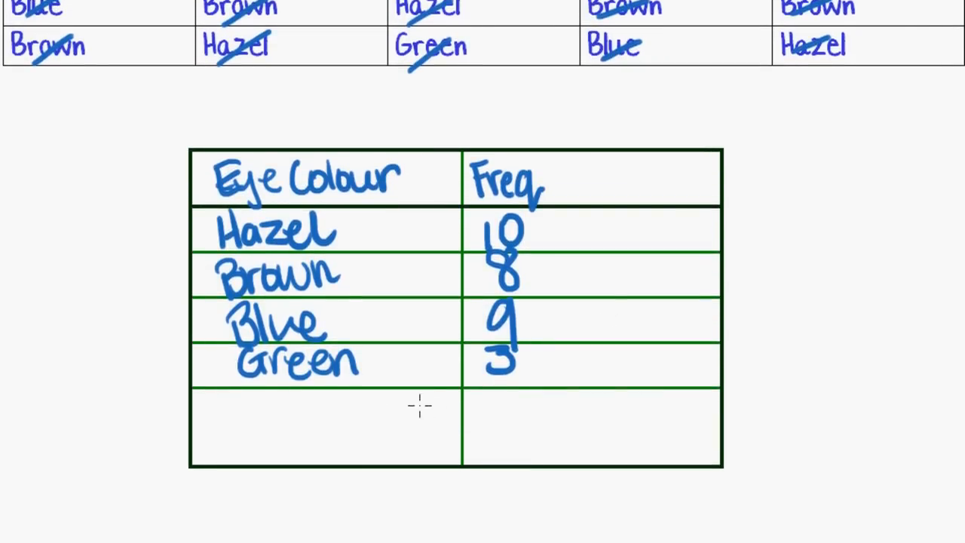
type("Tot")
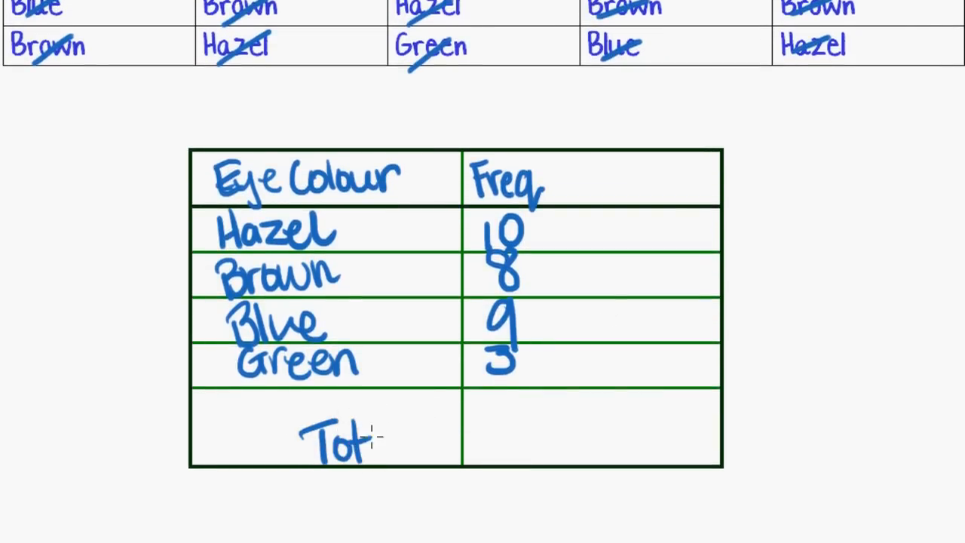
type("al")
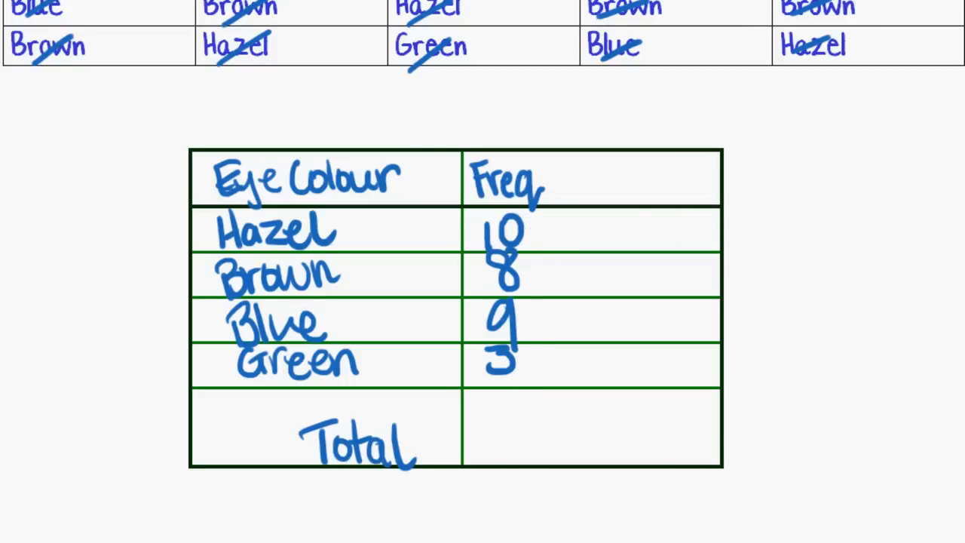
- Write the sum '10+8+9+3 =' to the right of the table
type("10")
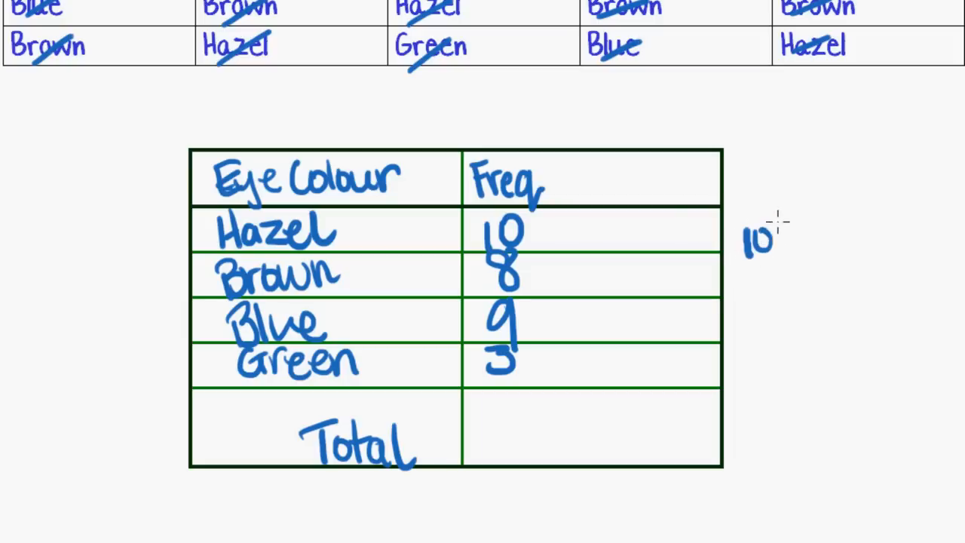
type("+8+9+")
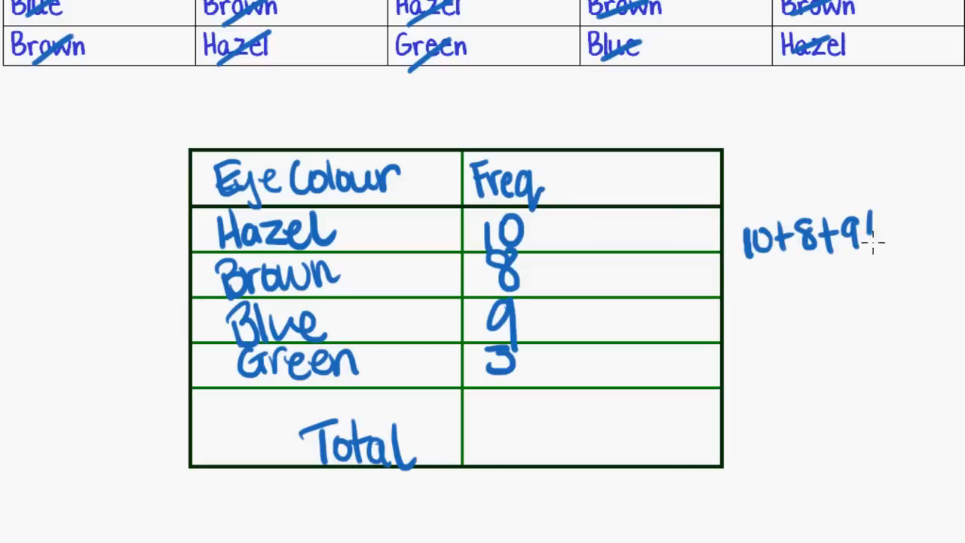
type("+3 =")
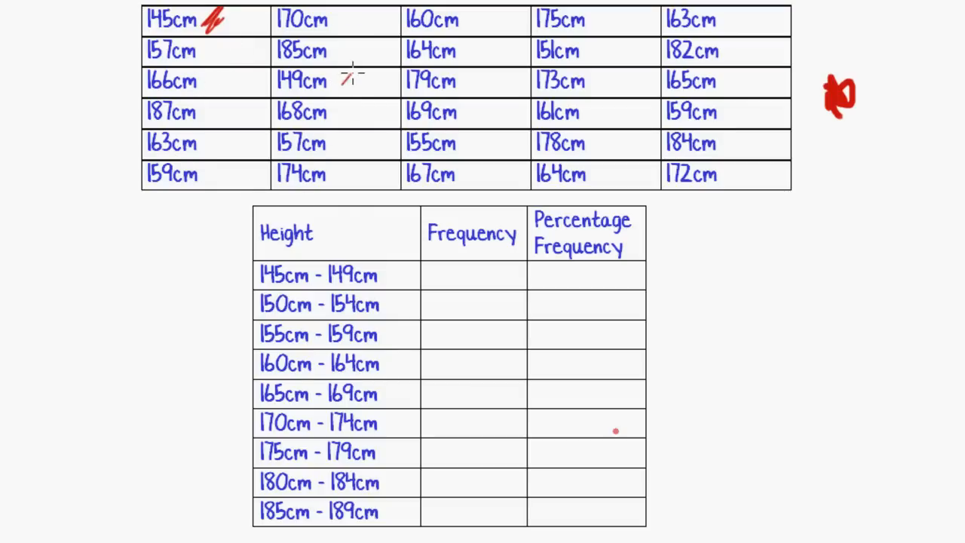
- Tick off 145cm and 149cm and record frequency 2 for the first group
left_click(347, 81)
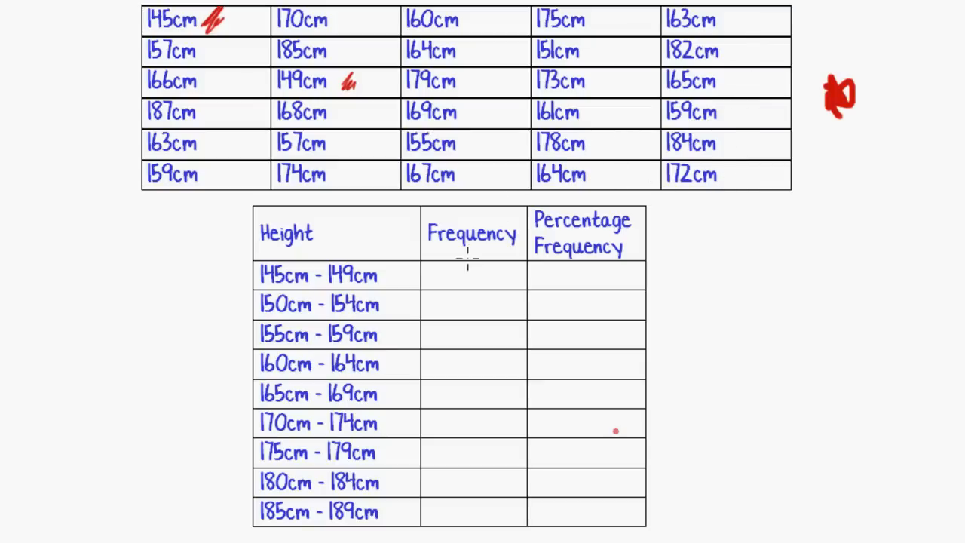
type("2")
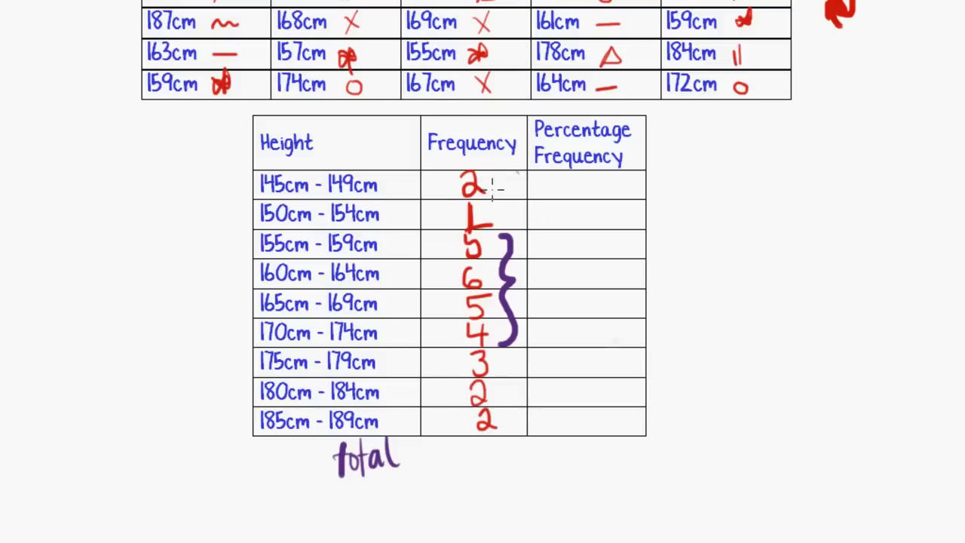
- Write 30 beside 'Total' under the Frequency column
type("30")
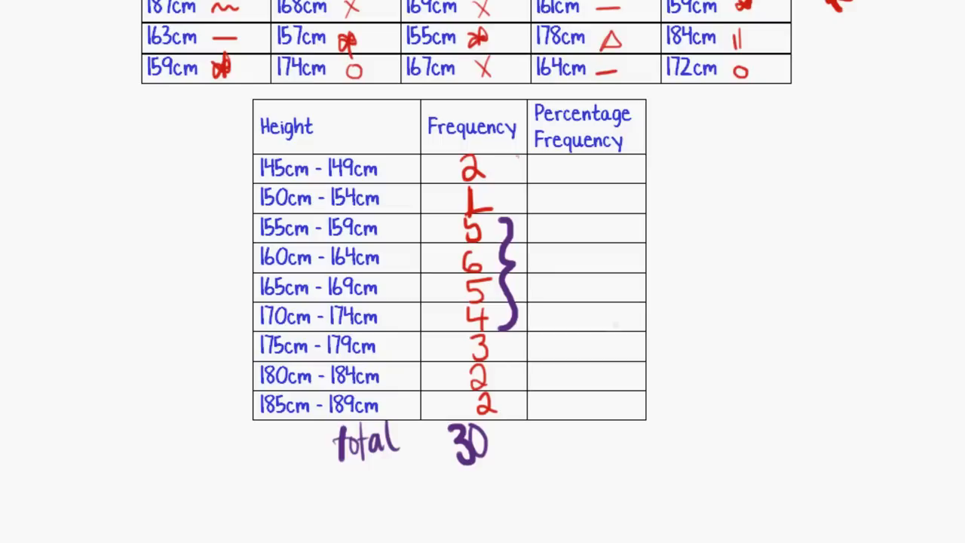
mouse_move(591, 258)
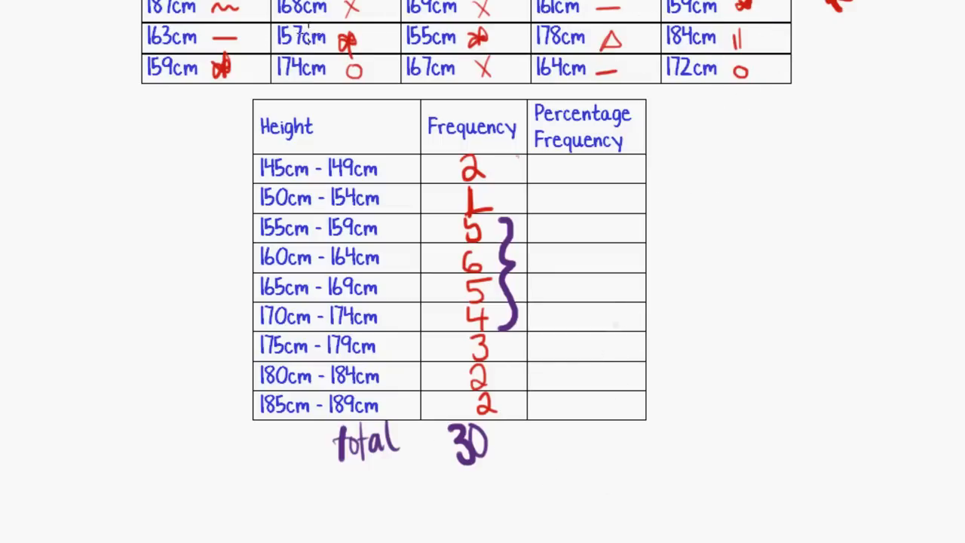
mouse_move(680, 356)
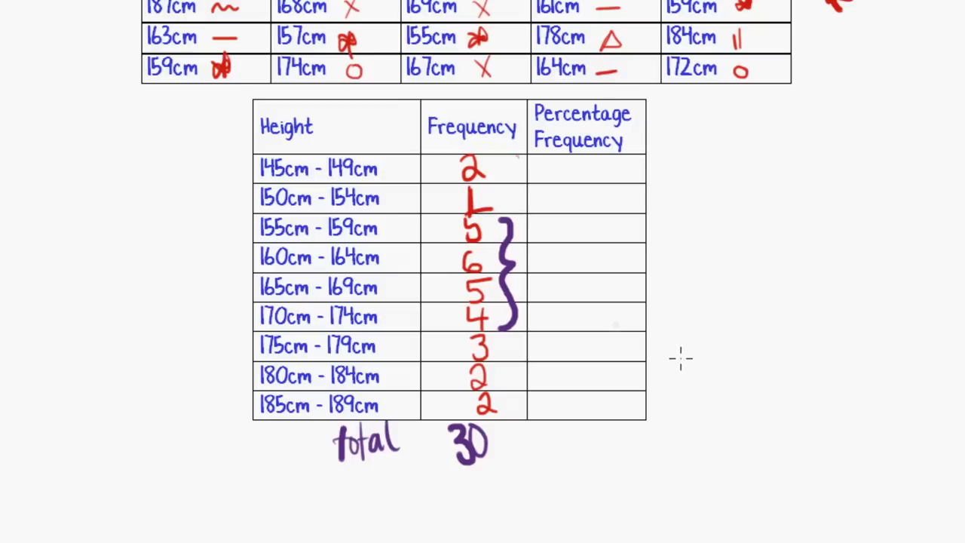
mouse_move(669, 398)
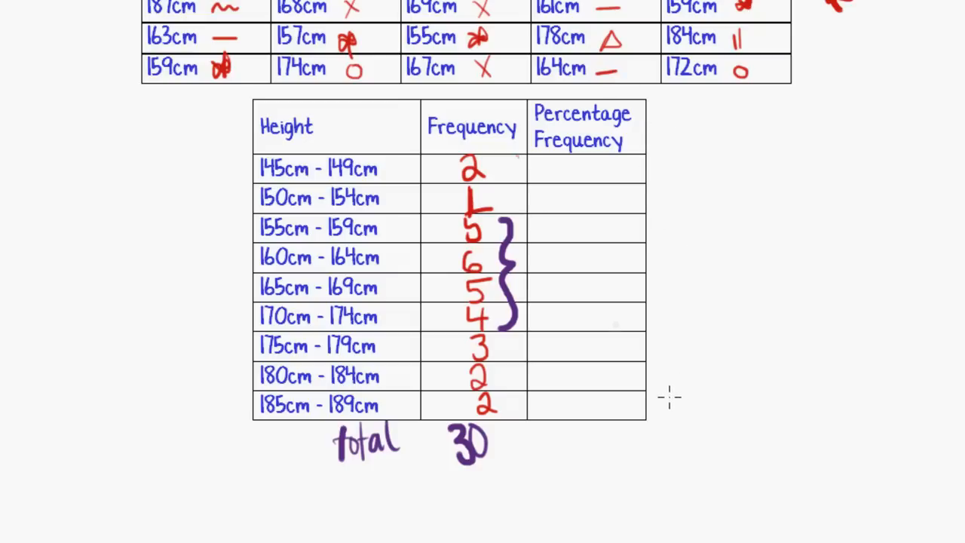
mouse_move(447, 168)
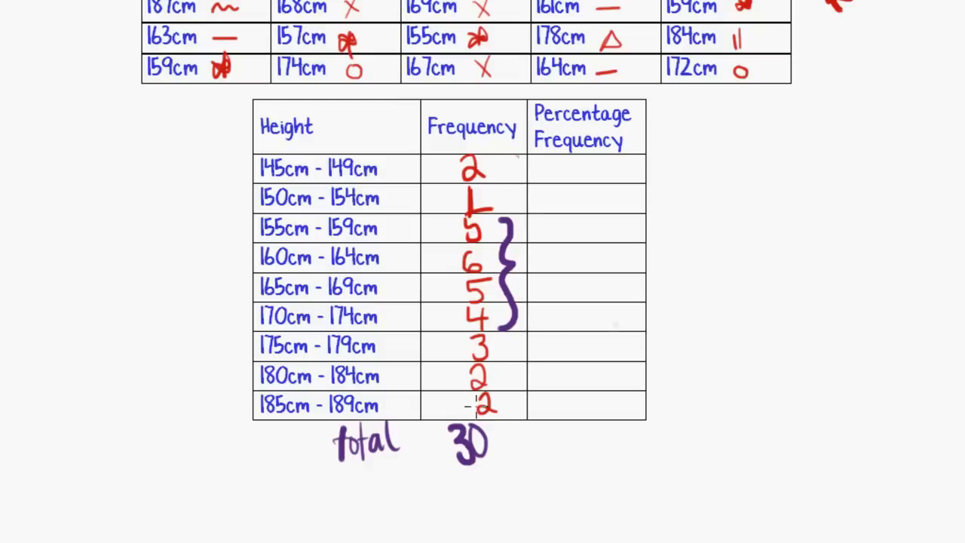
mouse_move(454, 259)
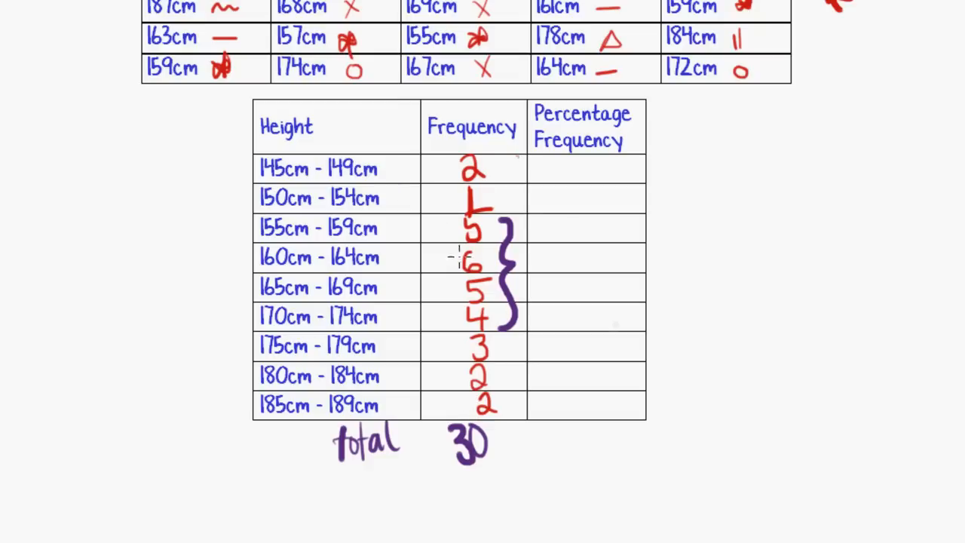
mouse_move(733, 158)
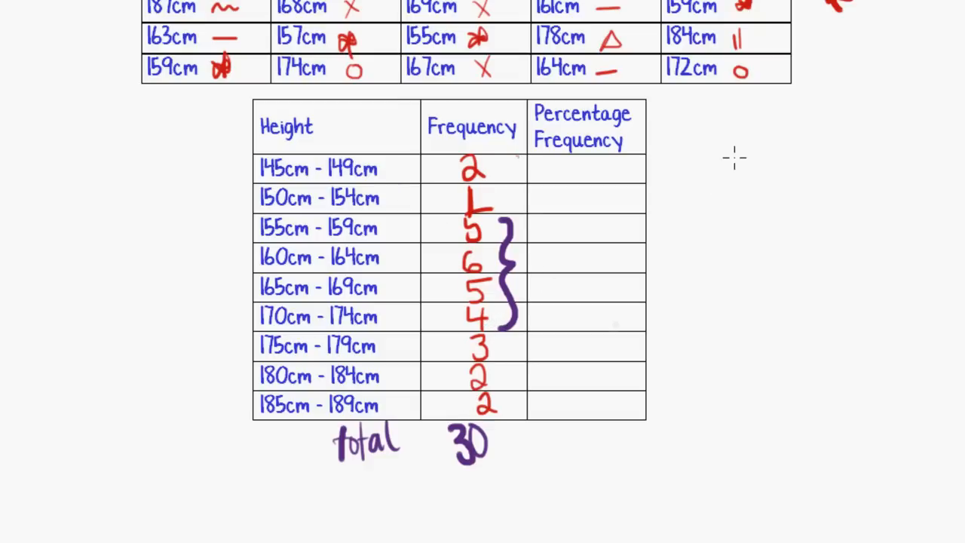